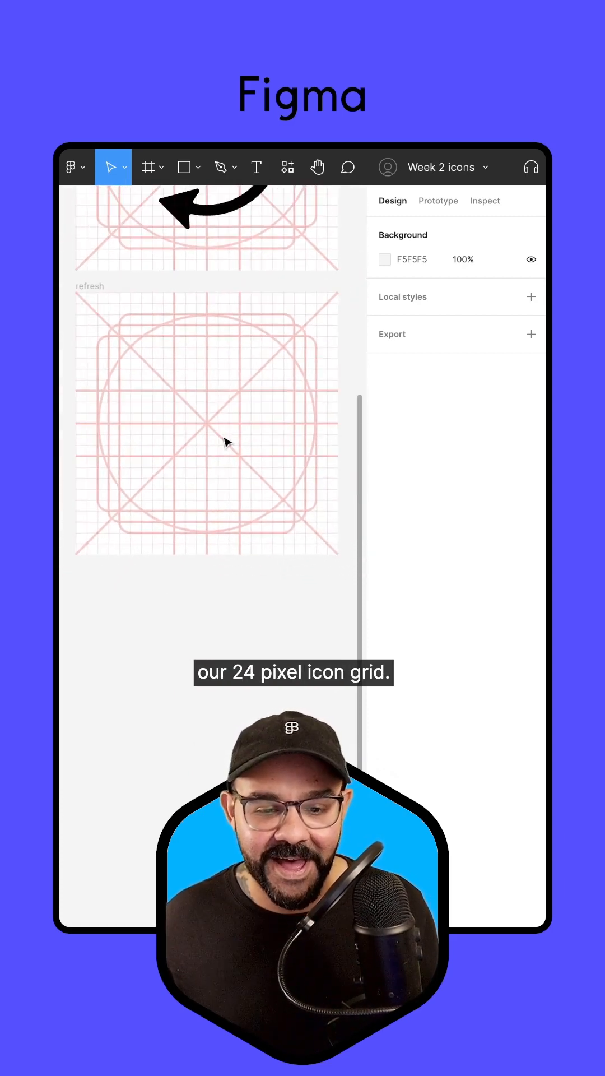
Step: Start the ellipse tool to draw the 14×14 circle on the refresh grid
key(o)
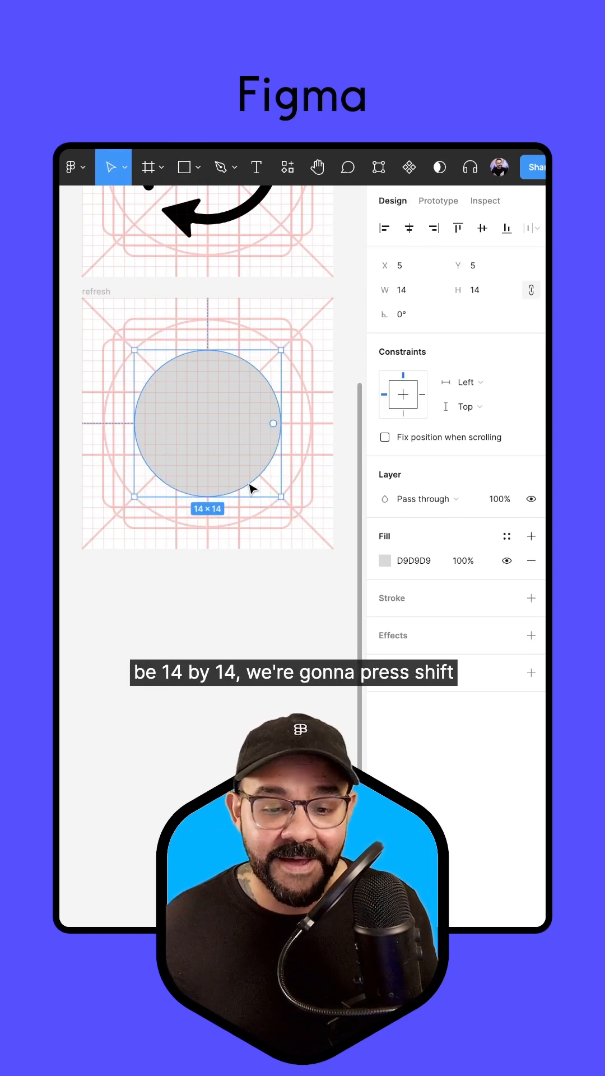
Step: Swap the circle's fill to a stroke and set the stroke colour to black (000000)
key(x)
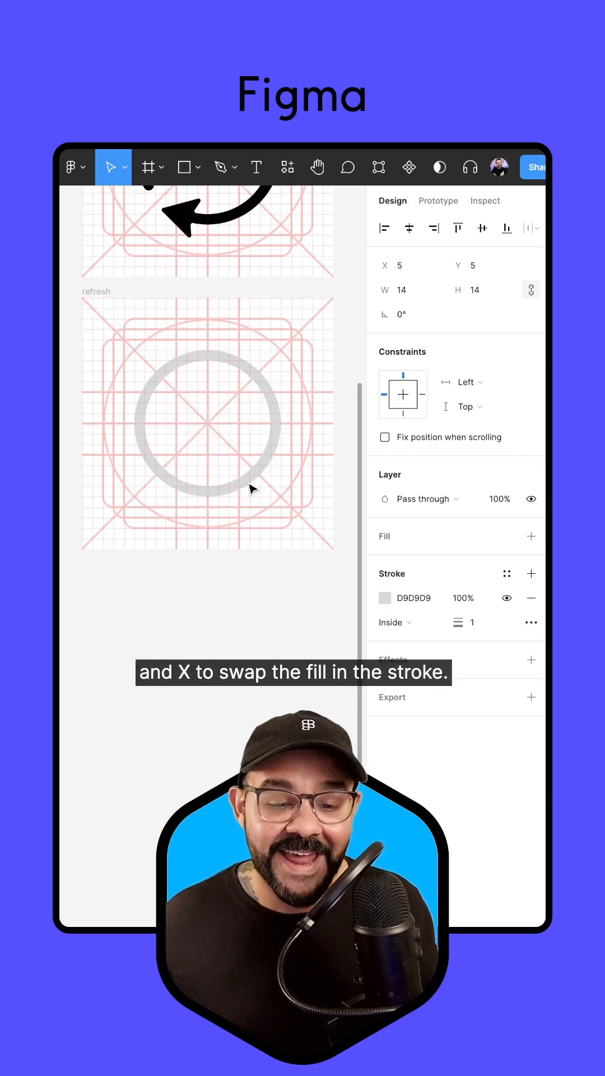
click(207, 419)
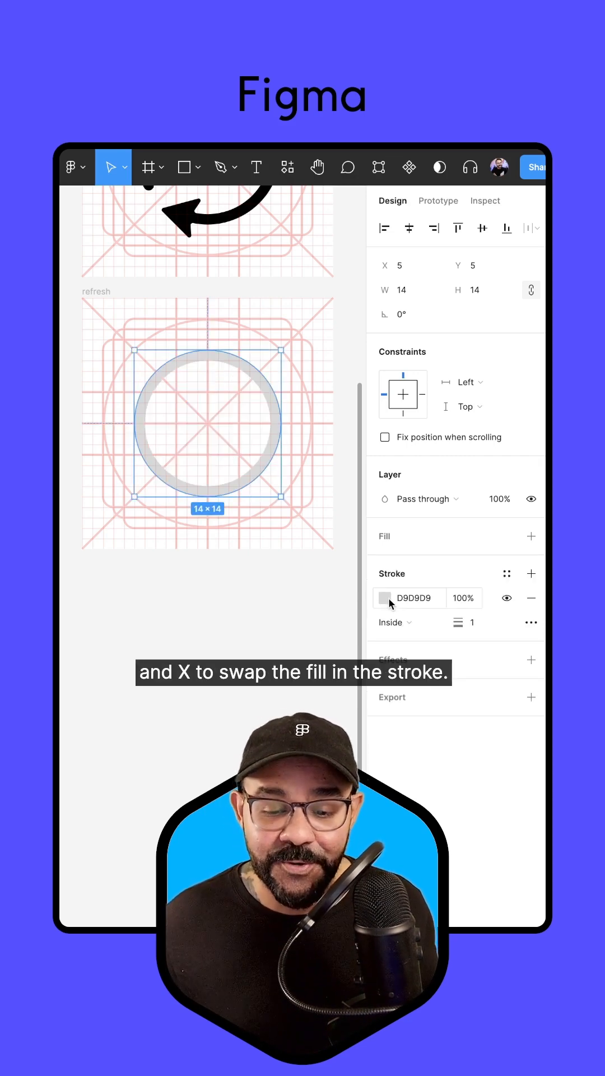
click(384, 598)
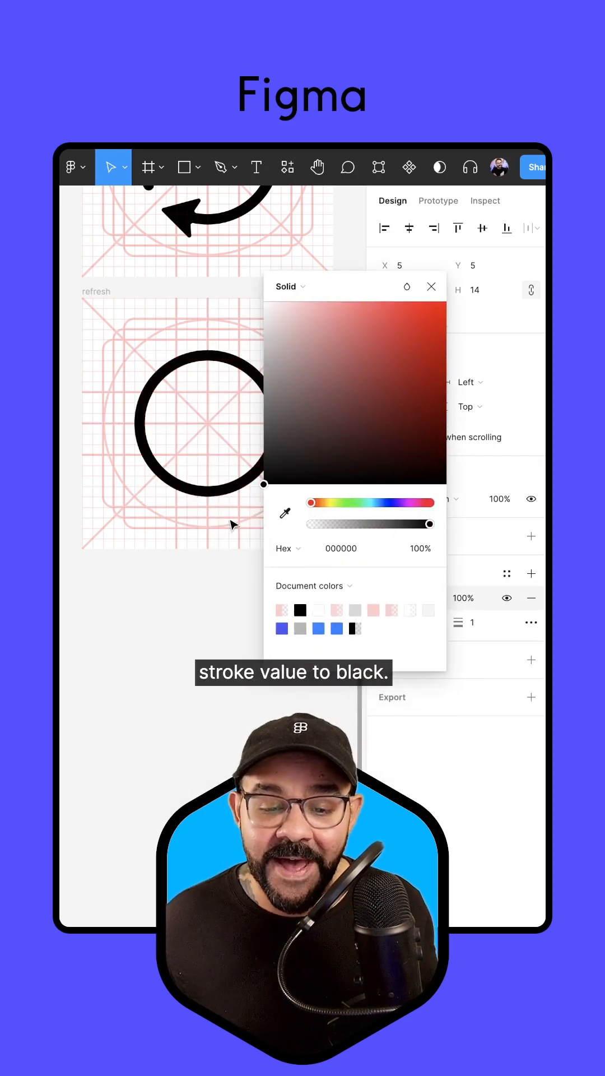
click(431, 286)
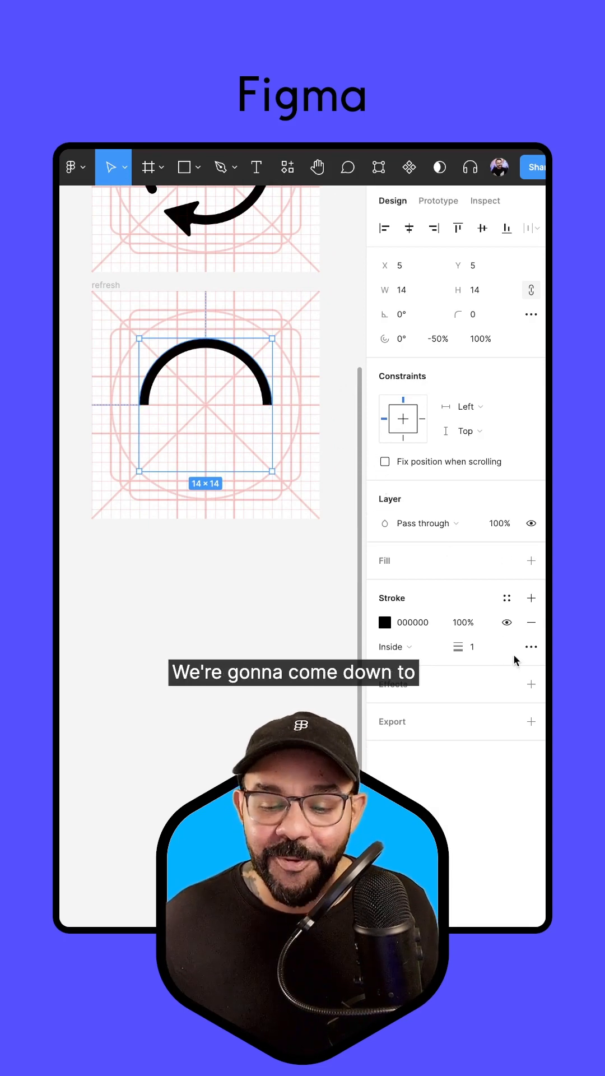
Step: Set the arc's stroke end points to Round and shorten its sweep
click(531, 646)
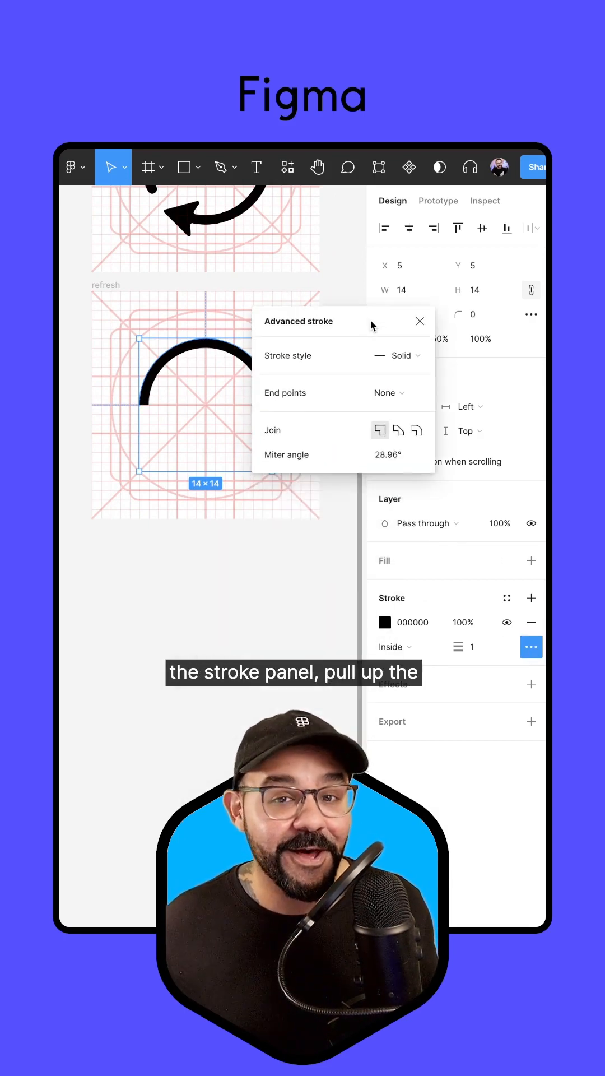
click(386, 393)
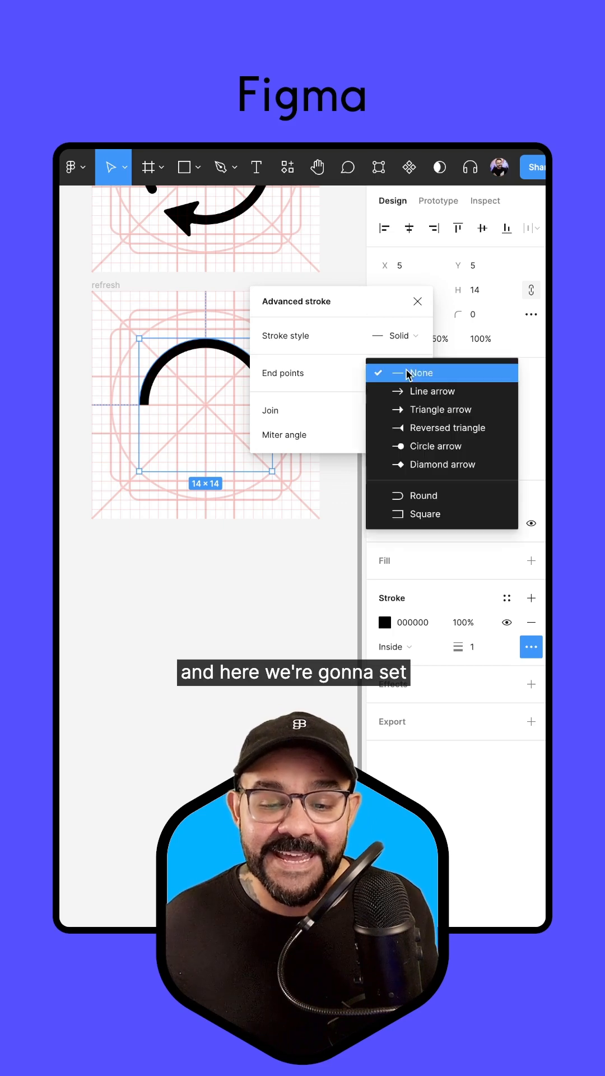
click(416, 495)
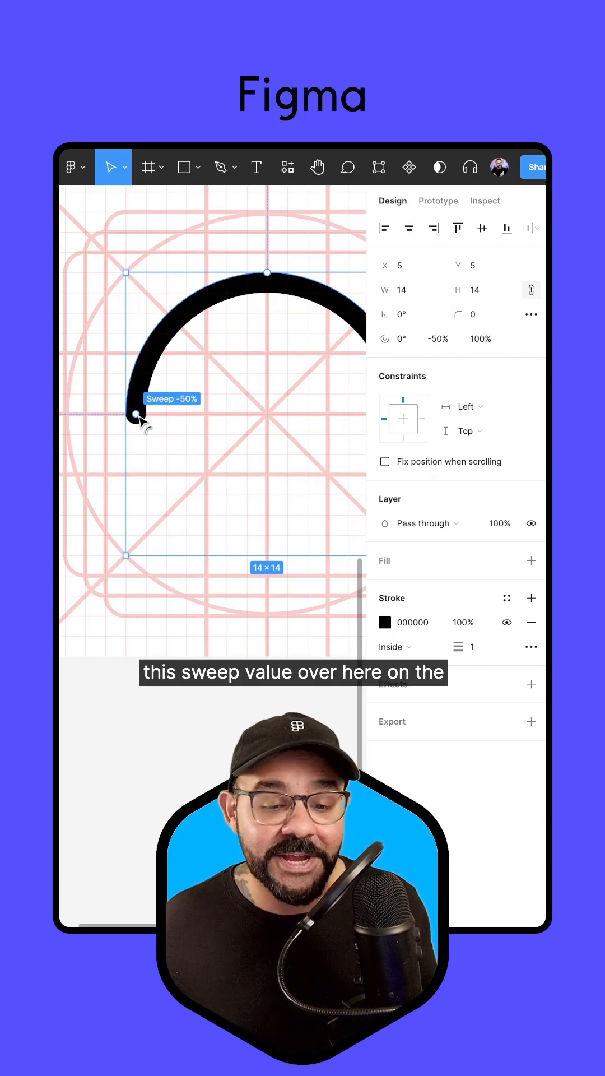
drag(135, 414, 174, 323)
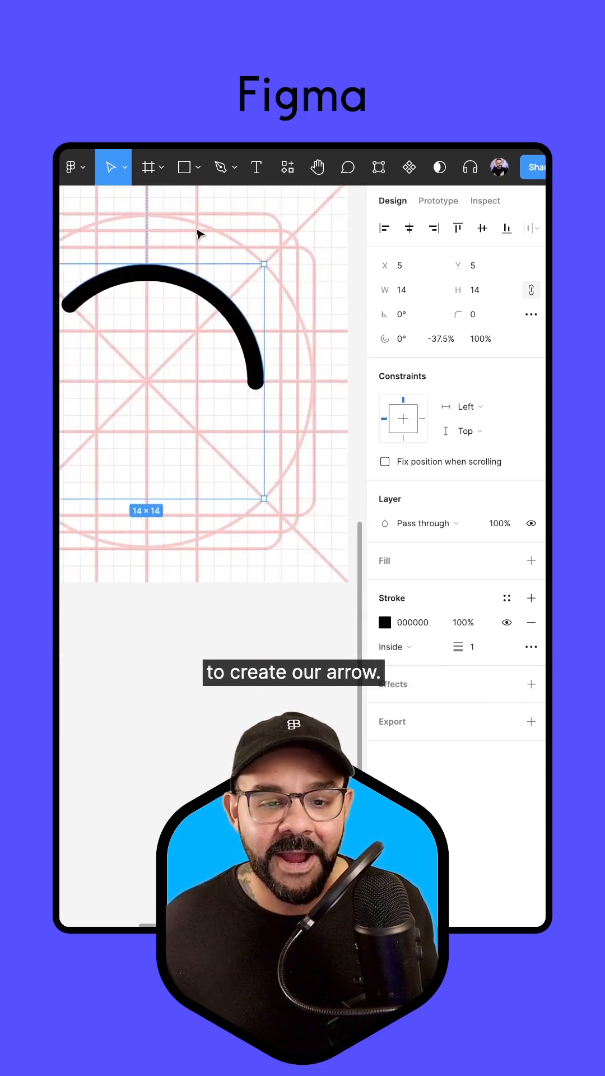
Step: Draw a 4×4 upside-down triangle and nudge it 0.5 px right to centre it
click(186, 167)
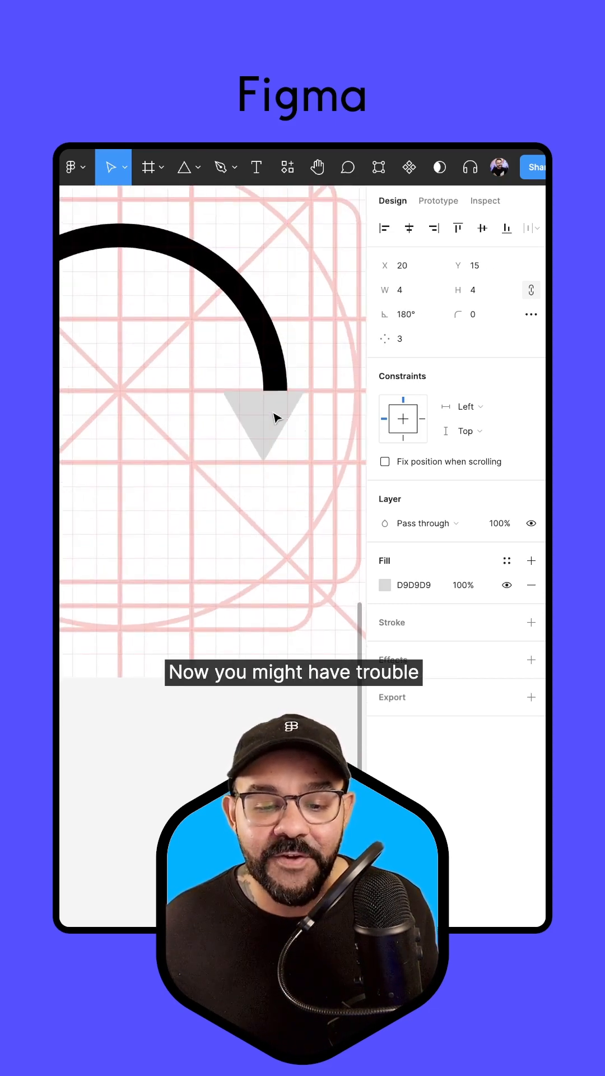
click(264, 418)
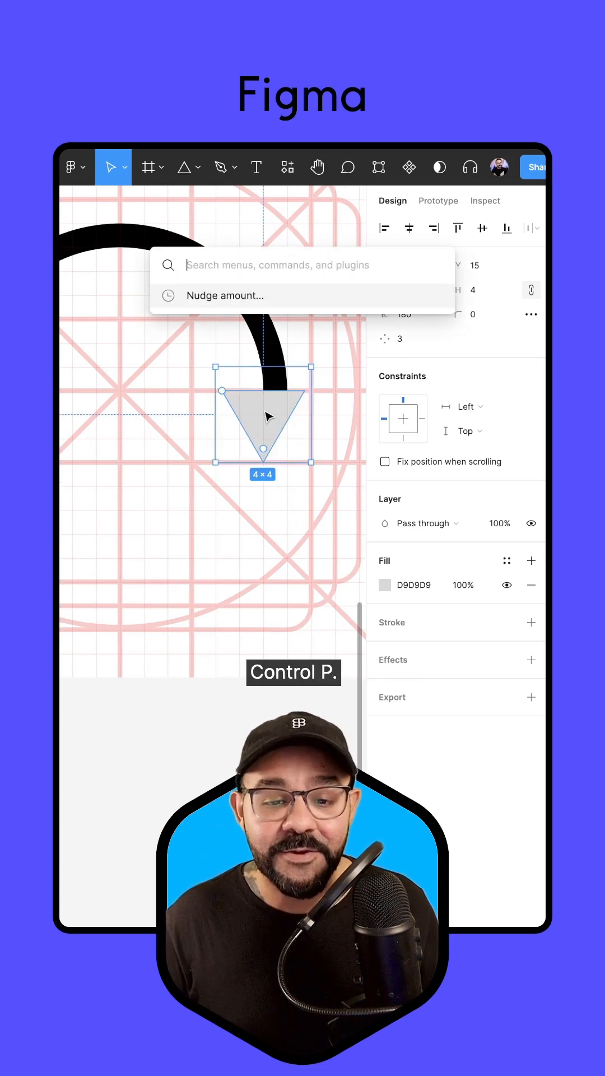
click(223, 296)
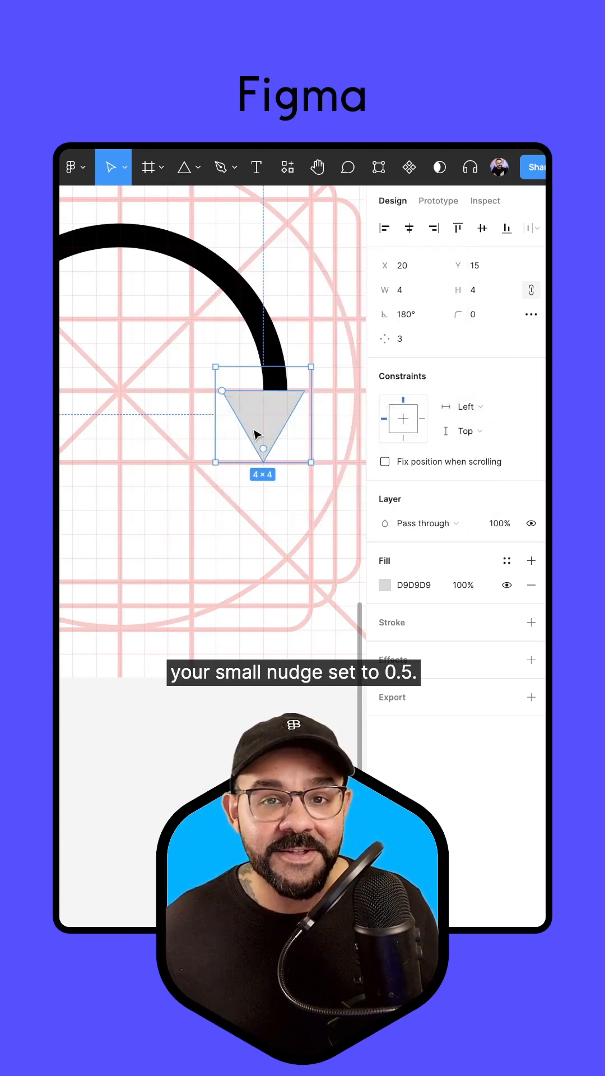
key(Right)
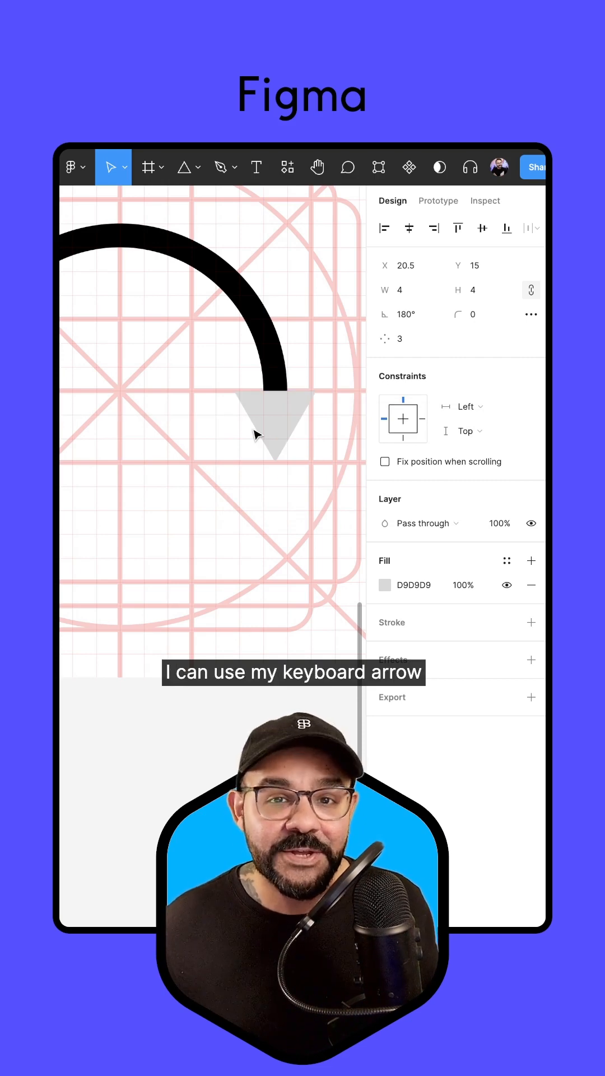
click(273, 426)
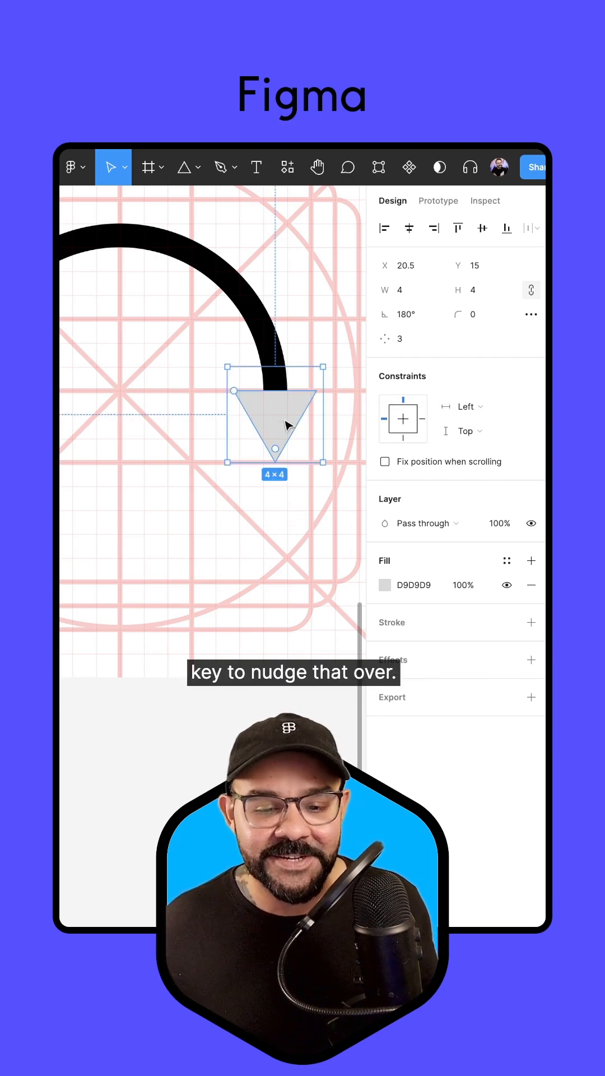
click(385, 584)
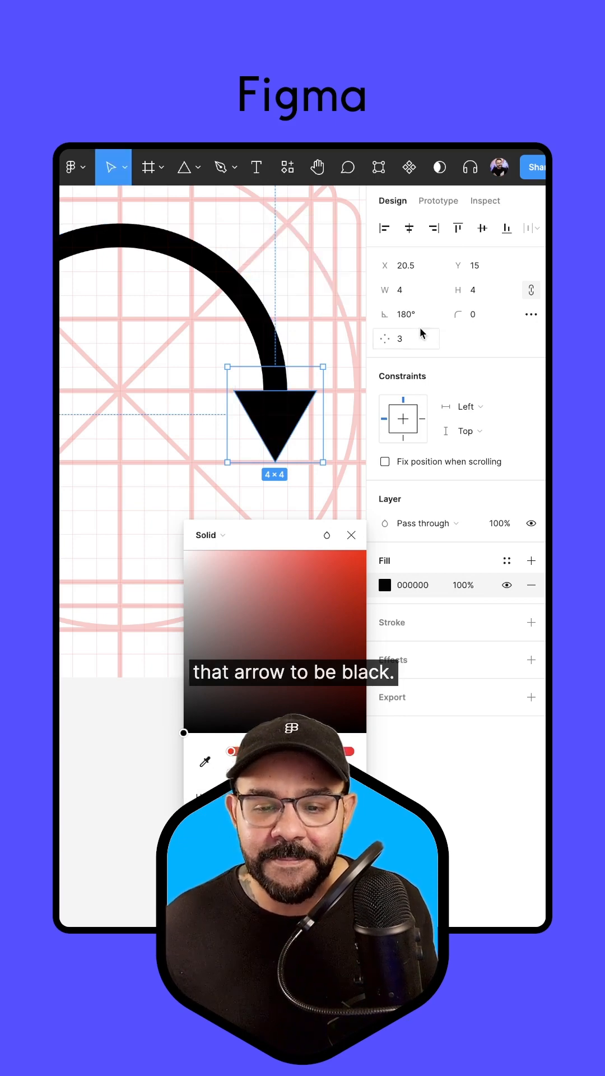
Step: Round the triangle's corners with a 0.25 radius in point edit mode
double_click(274, 422)
text(.25)
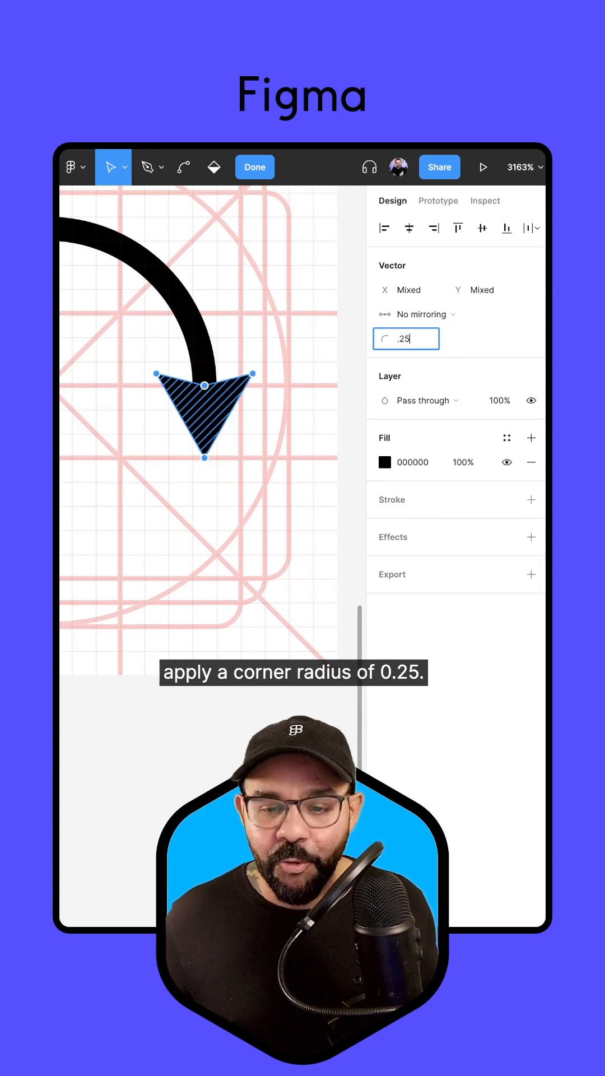
key(Return)
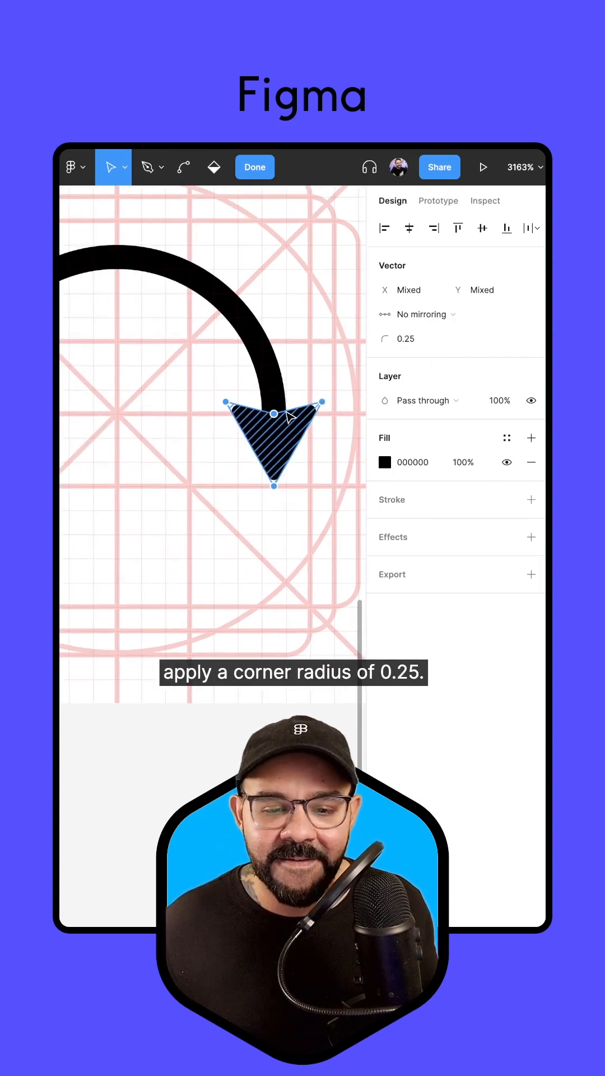
click(254, 167)
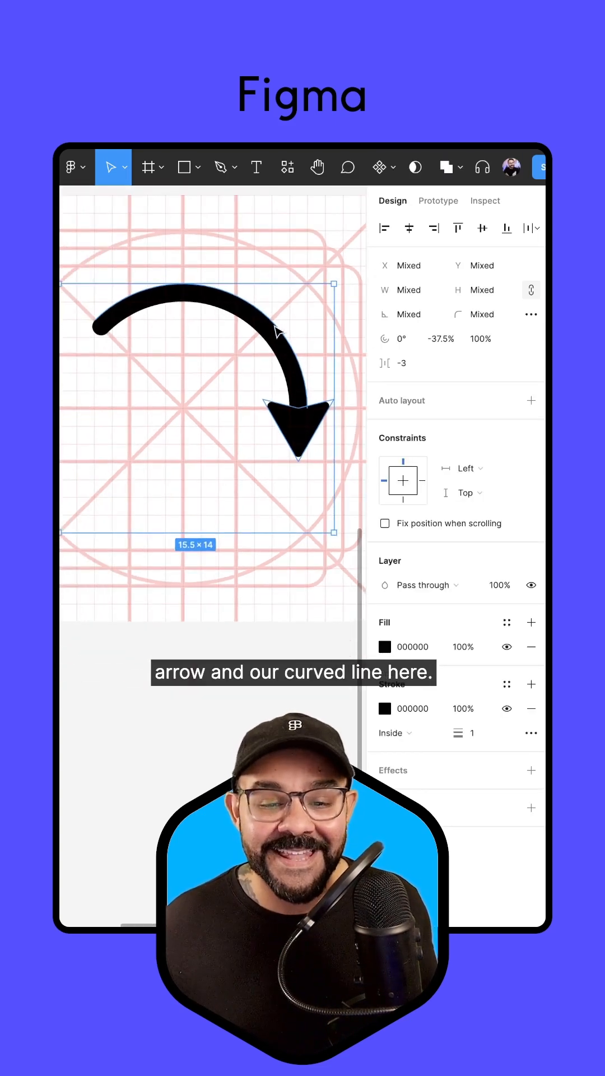
Step: Union the arc and triangle arrowhead into one shape
click(445, 167)
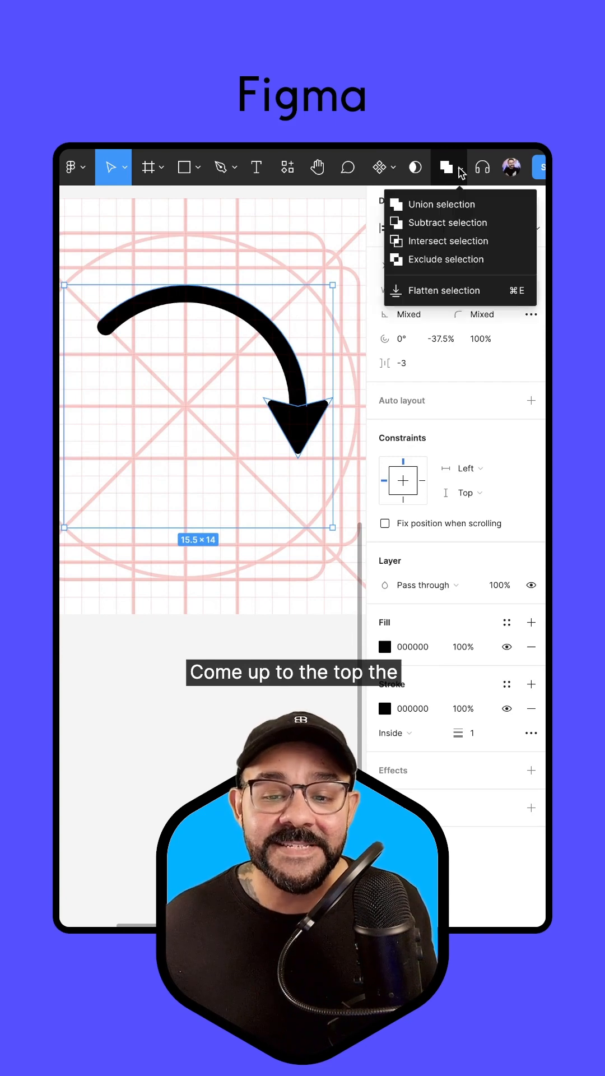
mouse_move(452, 204)
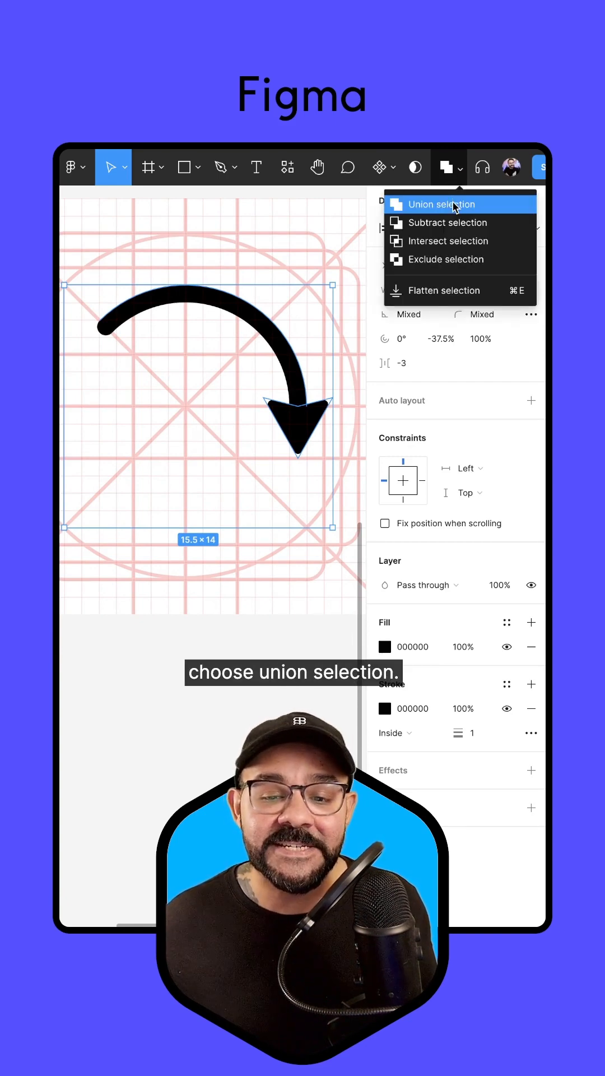
click(442, 204)
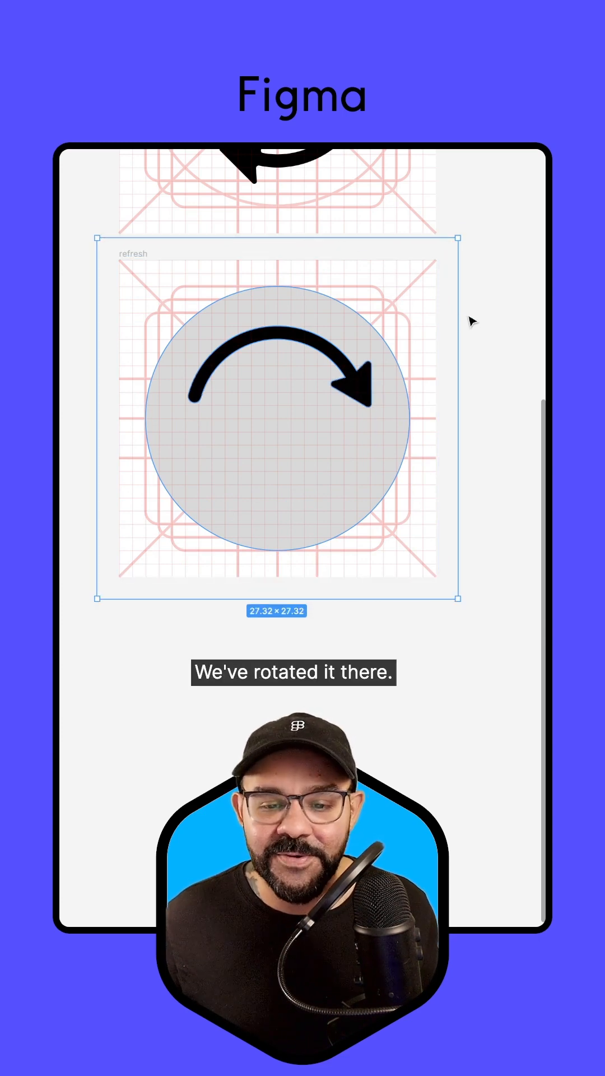
Step: Select the merged arrow shape, now tilted on the icon grid
click(315, 349)
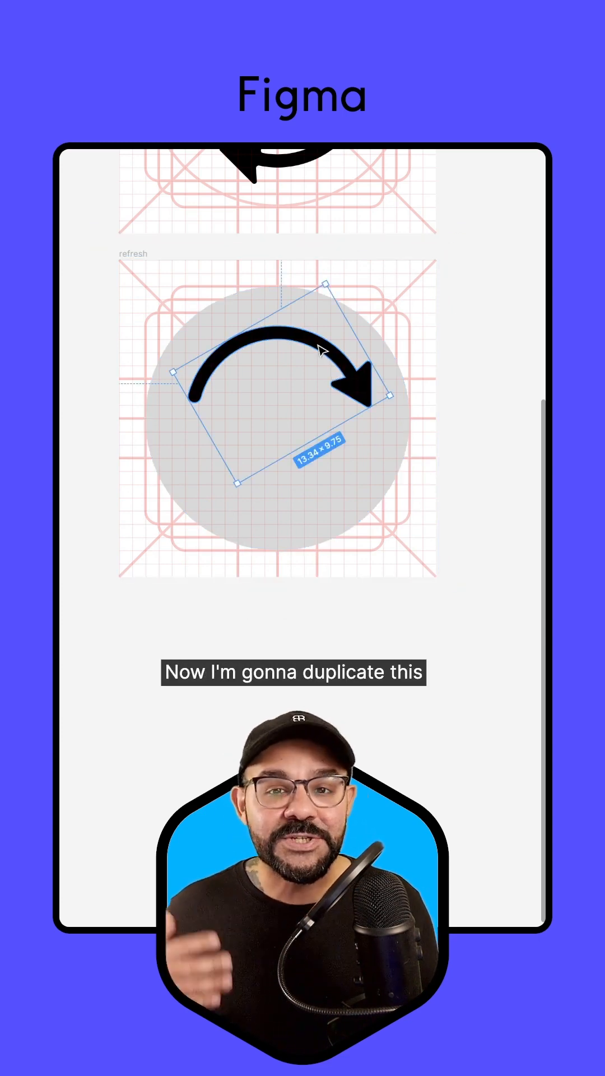